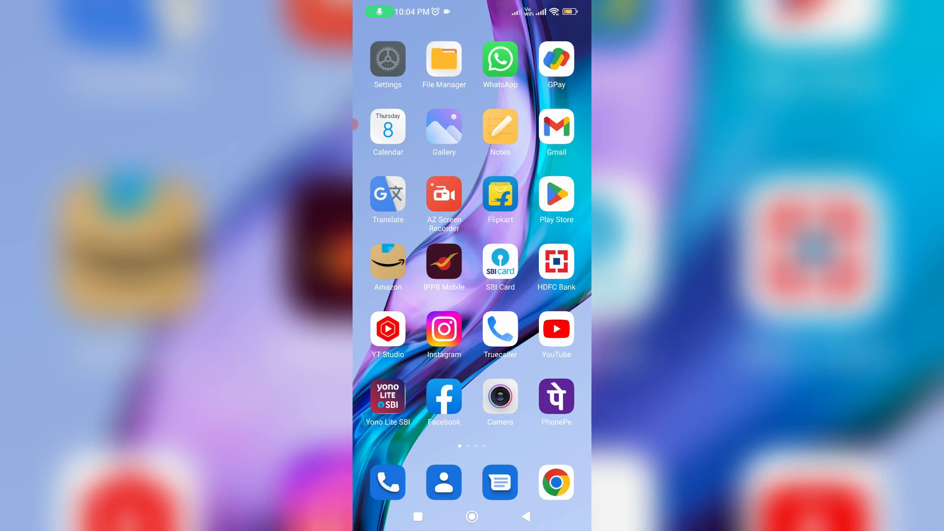
- Open Settings and scroll to the Apps page with Dual apps and App lock
left_click(388, 58)
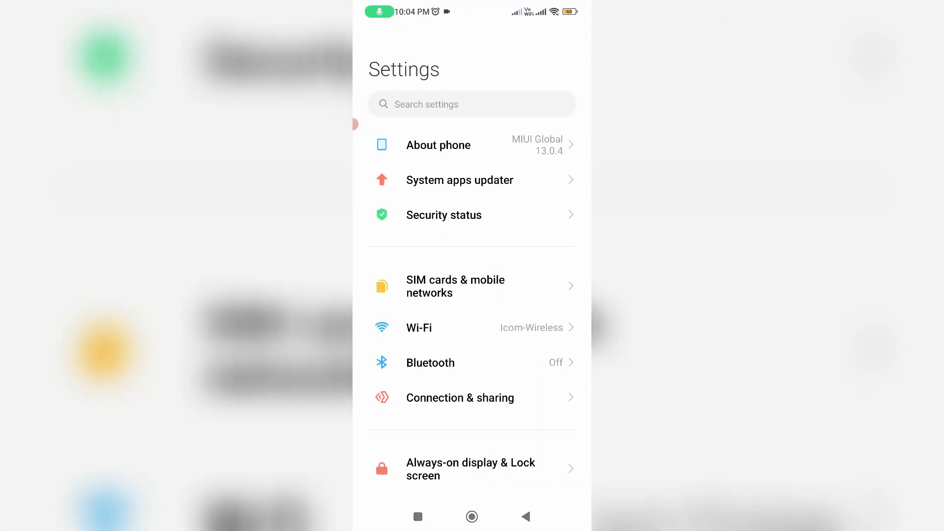
scroll("down", 3)
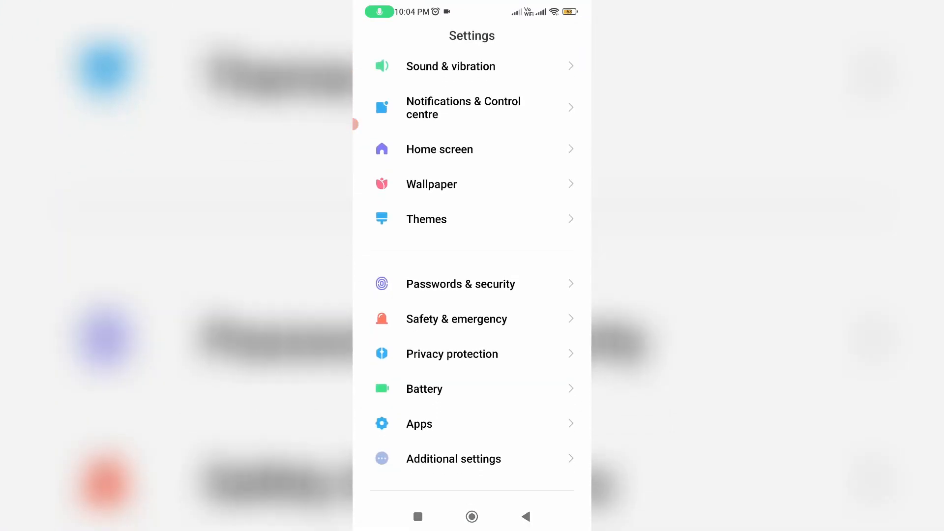
scroll("down", 3)
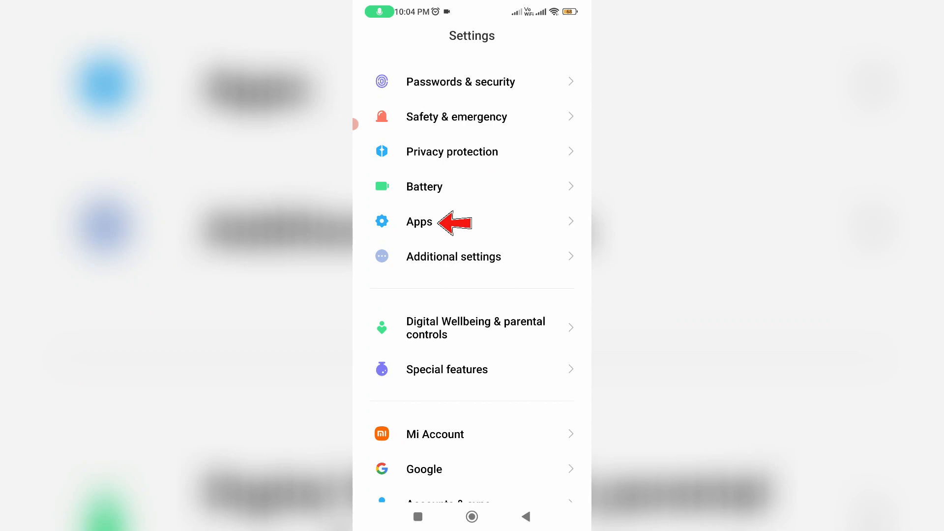
left_click(418, 222)
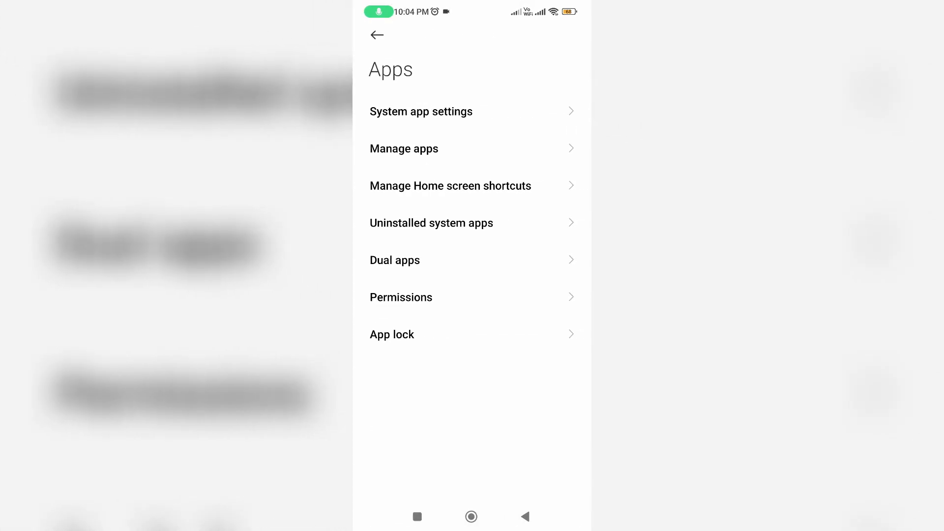
left_click(395, 260)
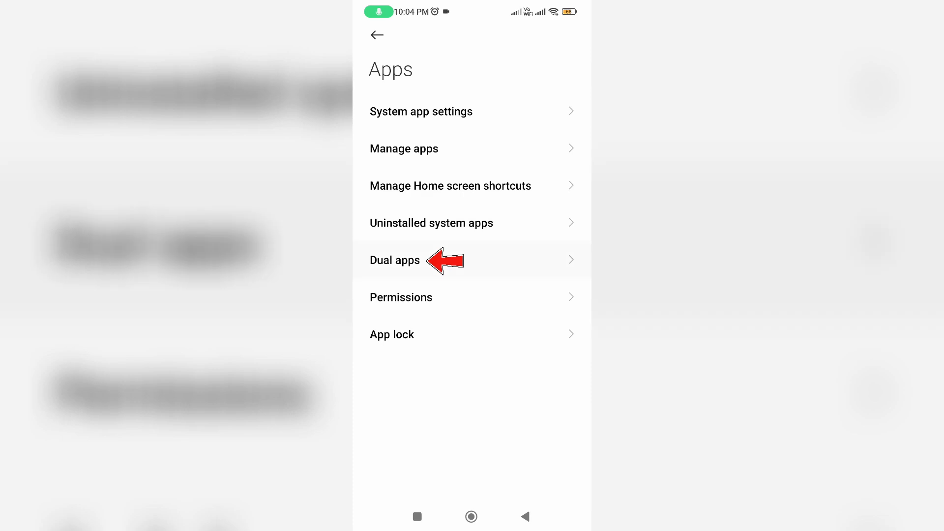
- Turn on the Snapchat toggle in the Dual apps support list
left_click(394, 260)
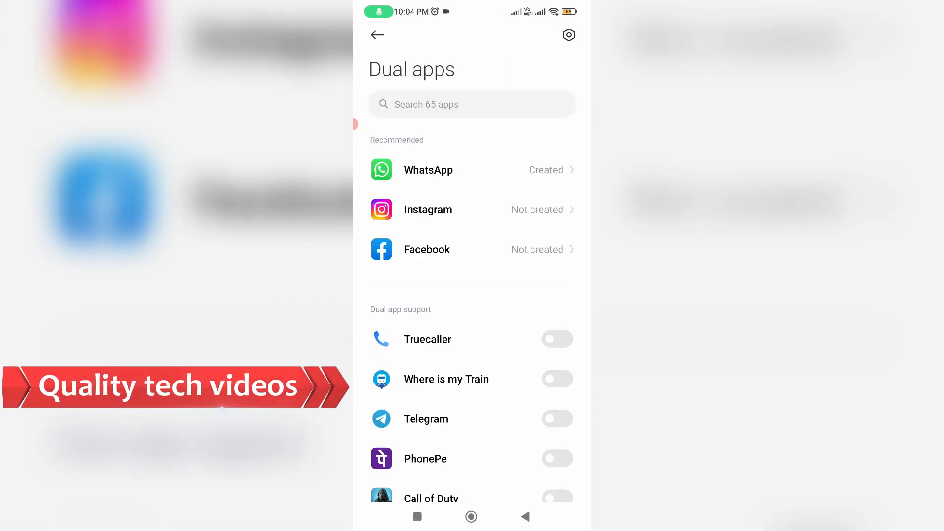
scroll("down", 3)
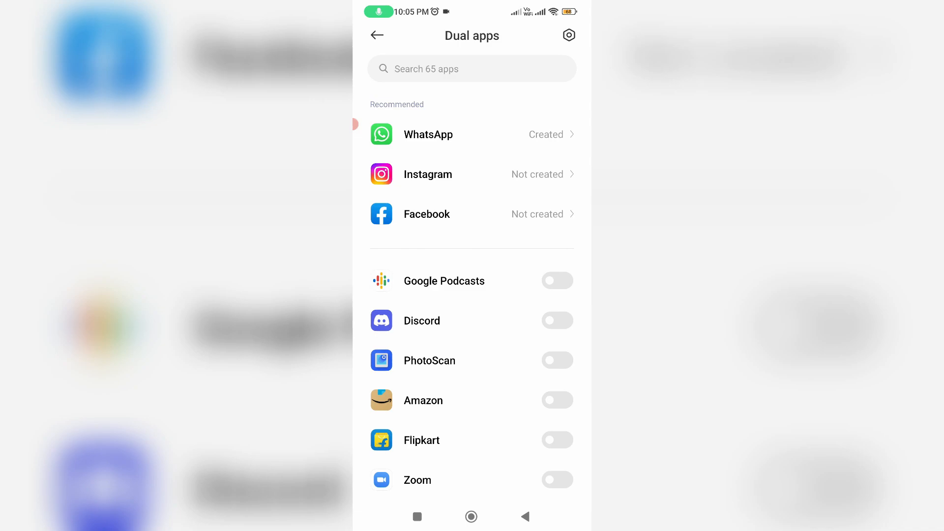
scroll("down", 3)
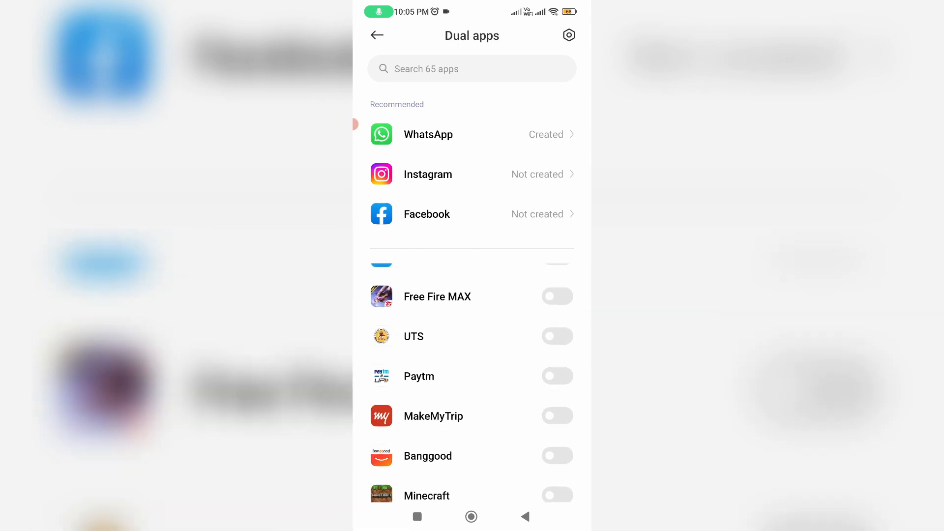
scroll("down", 3)
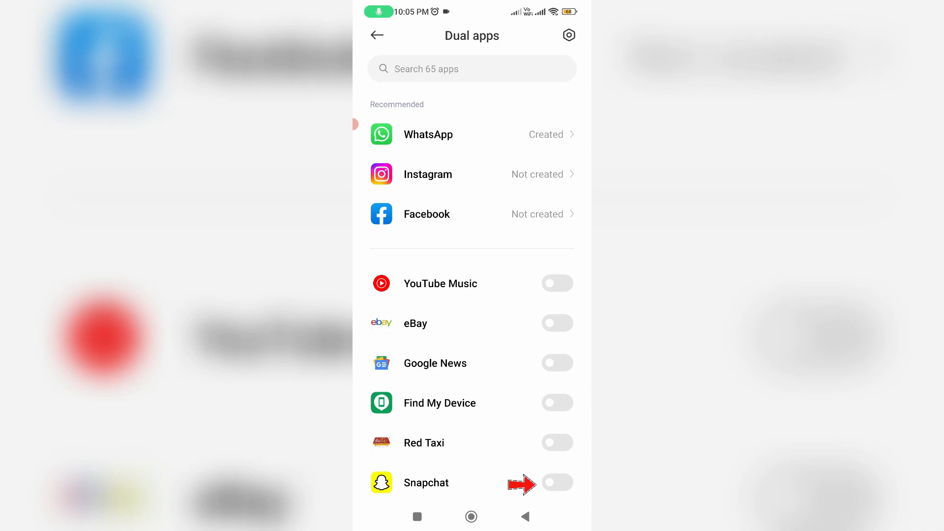
left_click(558, 482)
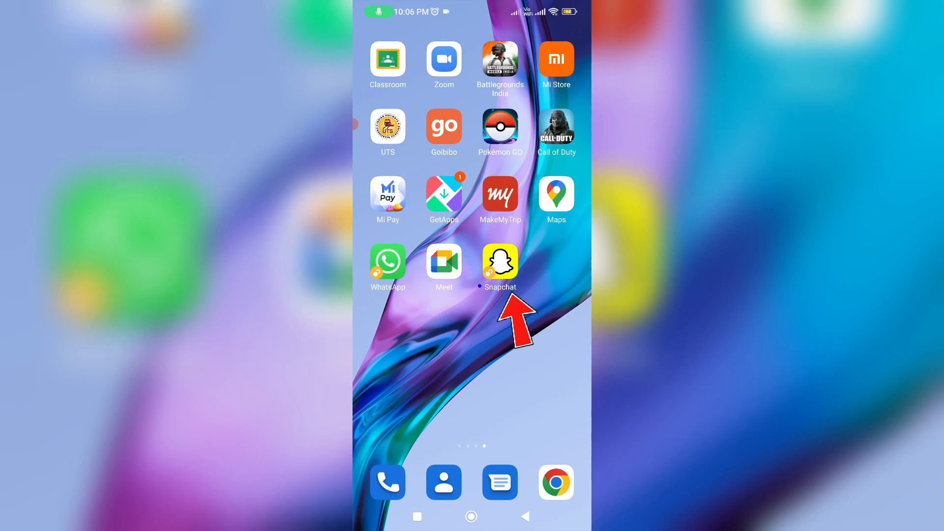
- Launch the dual-badged Snapchat icon to show the Dual apps splash screen
left_click(500, 262)
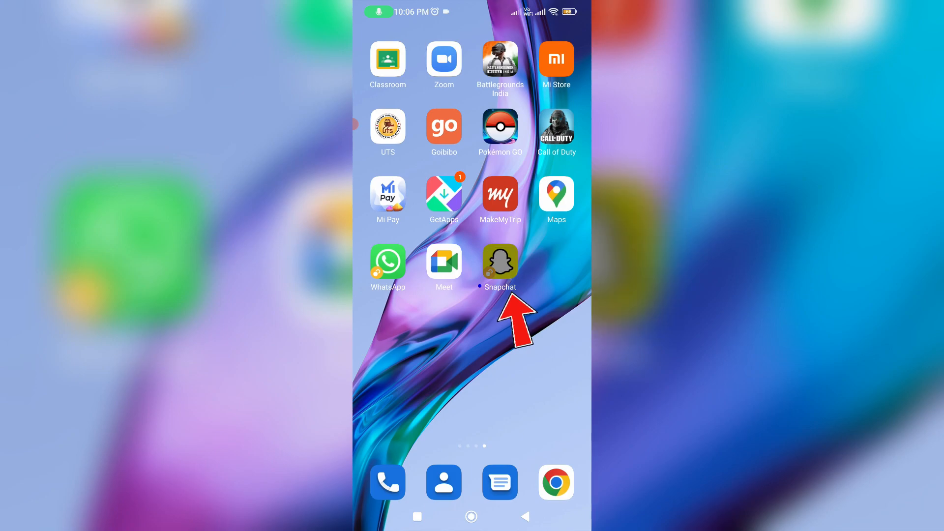
left_click(500, 261)
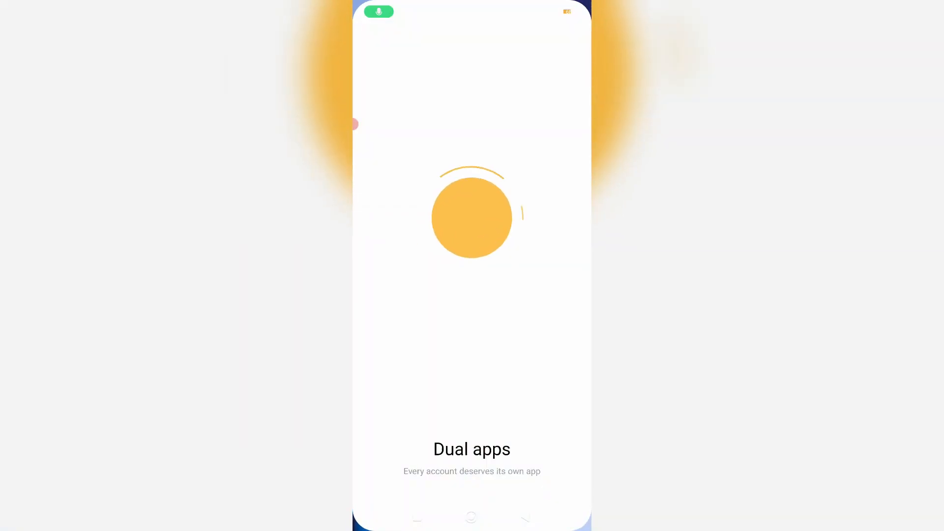